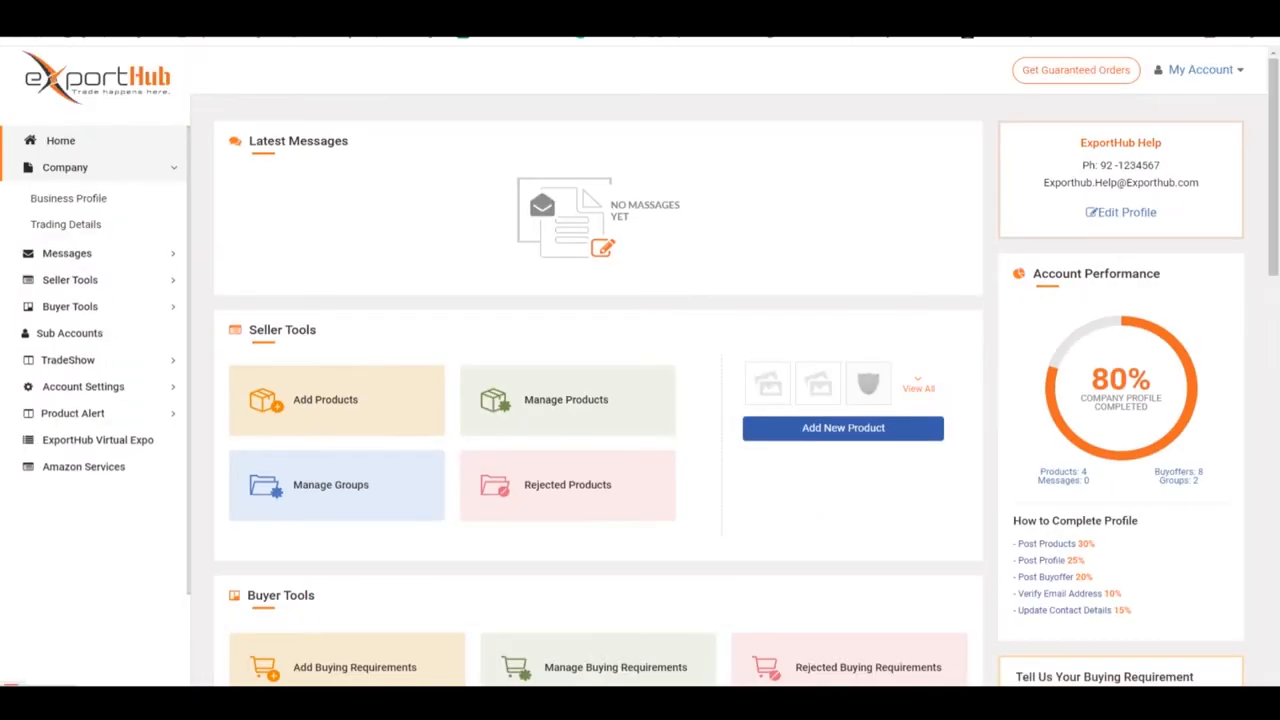
- Expand the Company sidebar section and open the FAQs page, which has no records
click(65, 167)
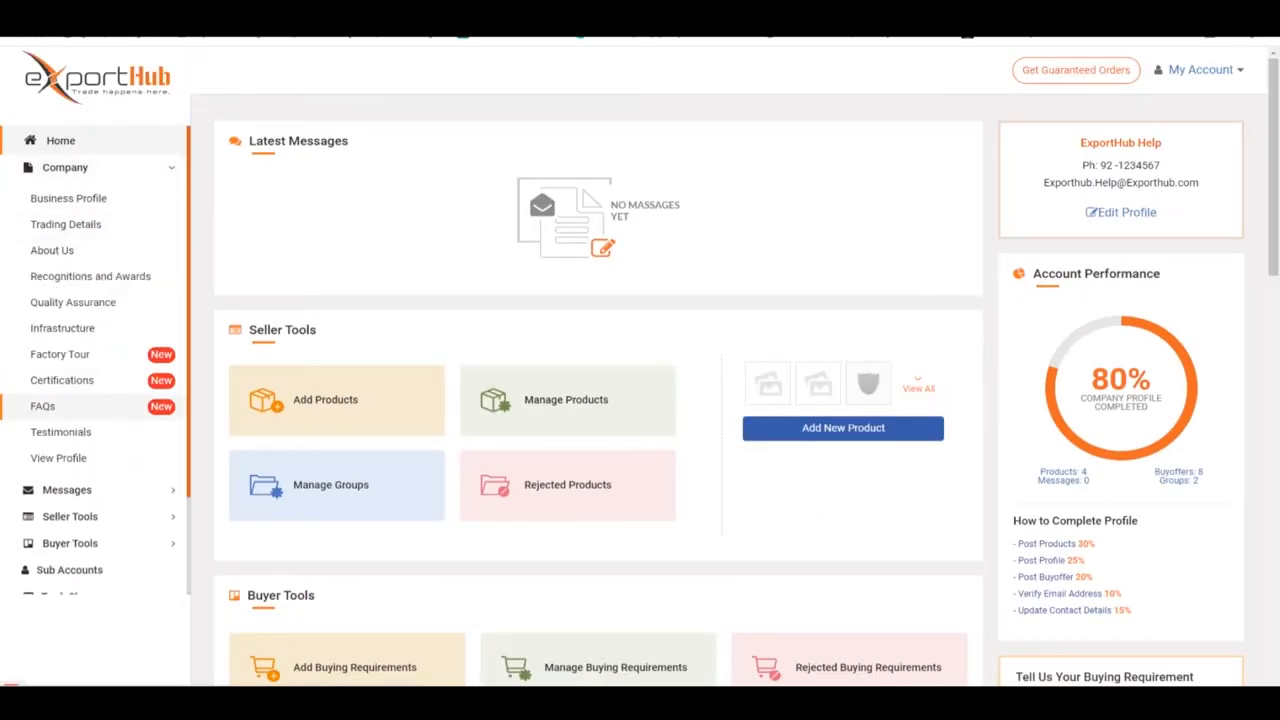
click(42, 405)
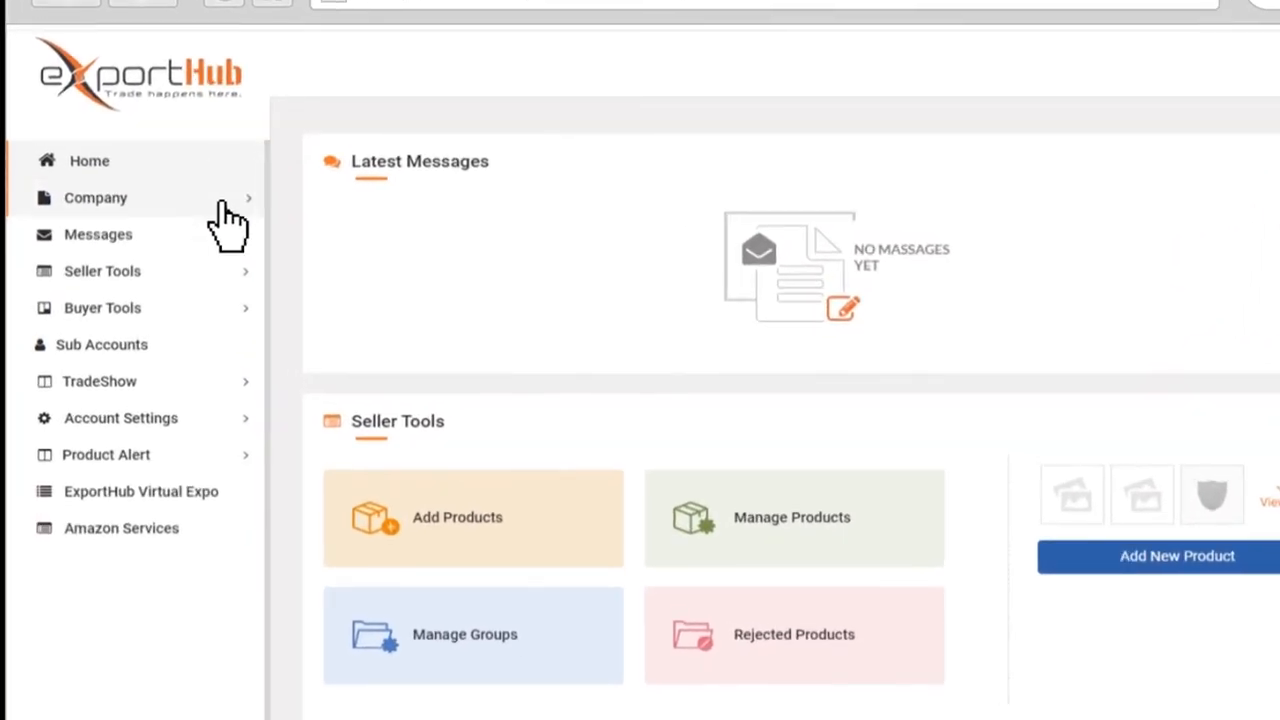
click(95, 197)
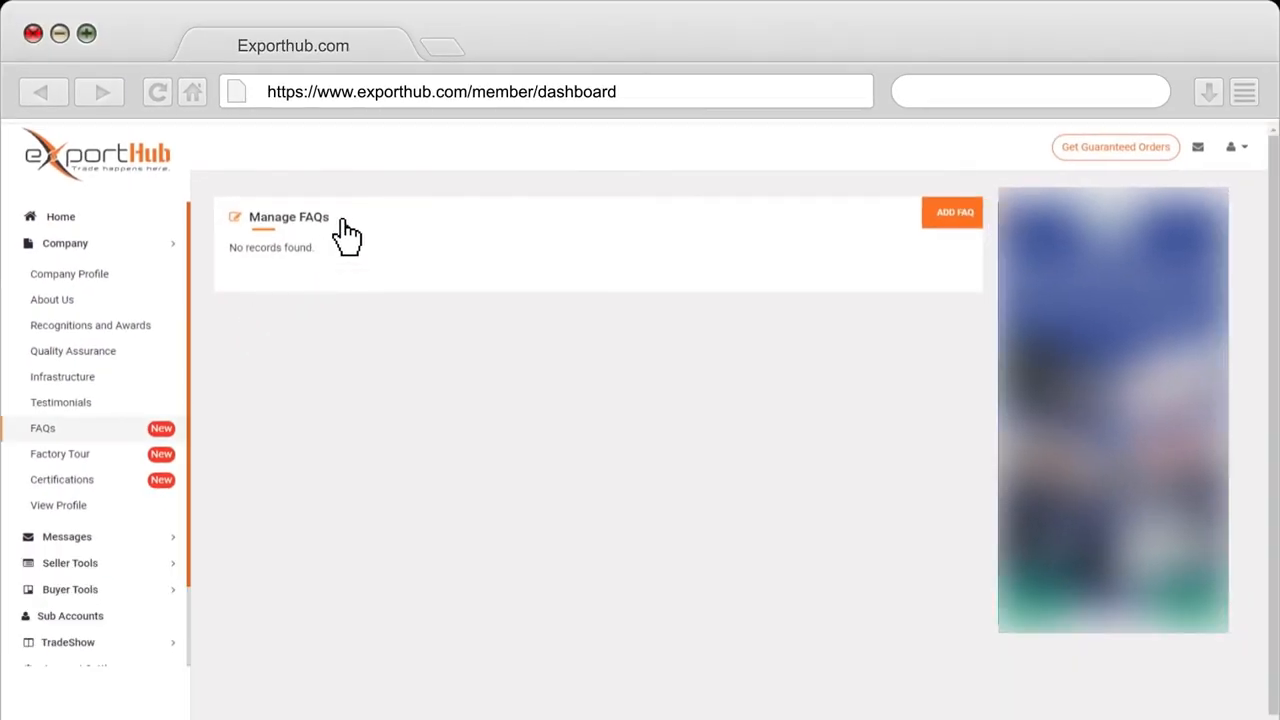
mouse_move(922, 240)
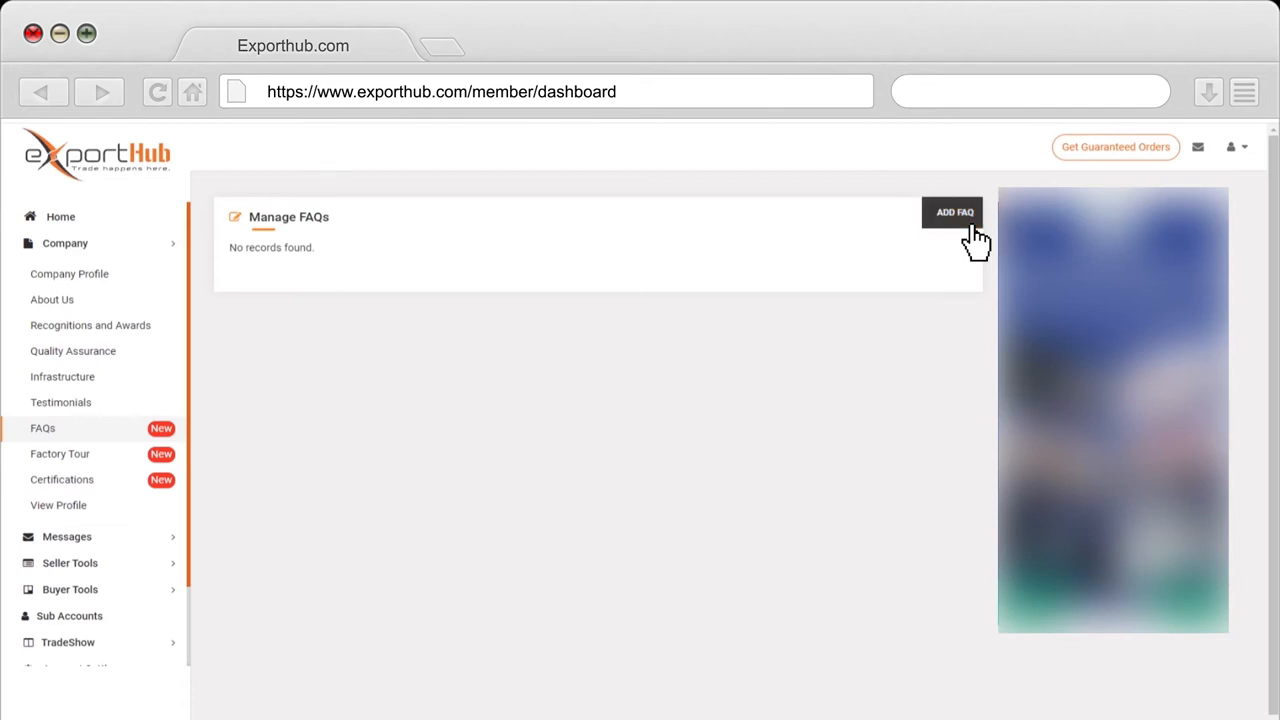
- Add an FAQ asking 'What is MOQ for ou…' with answer 'The Minimum Order Quantity is 10MT fo…'
click(952, 212)
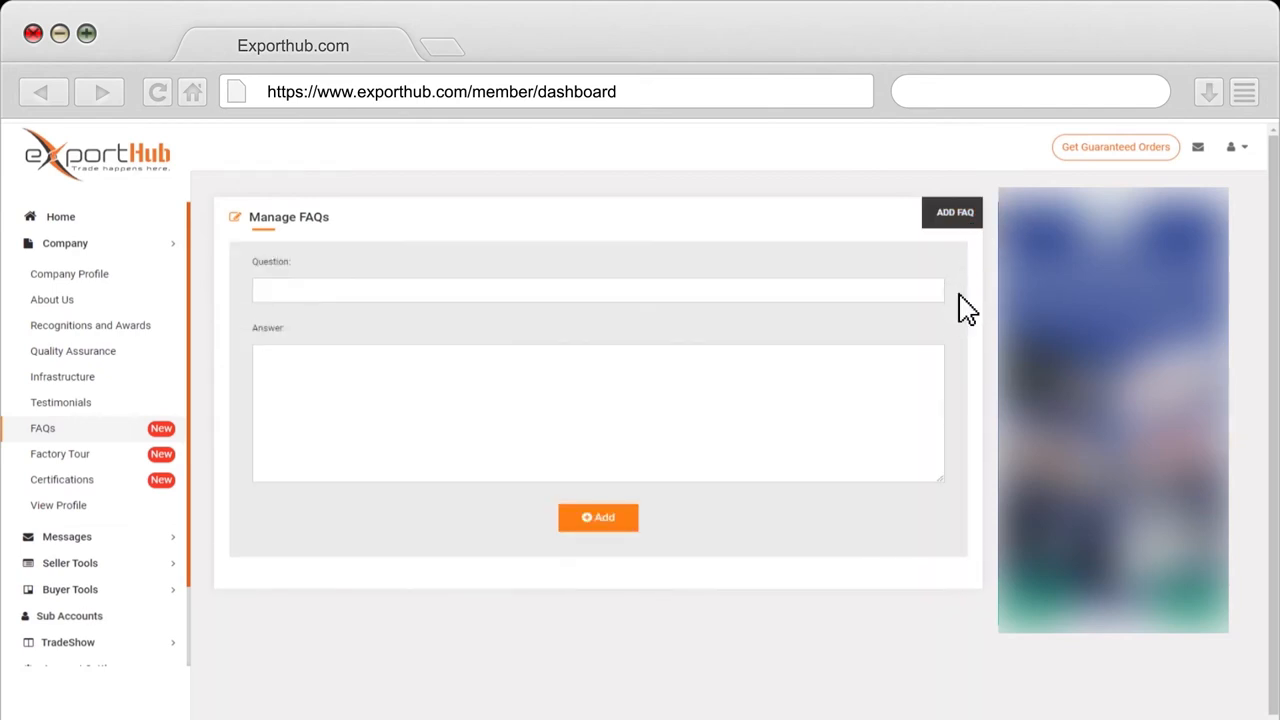
text(What is MOQ for ou)
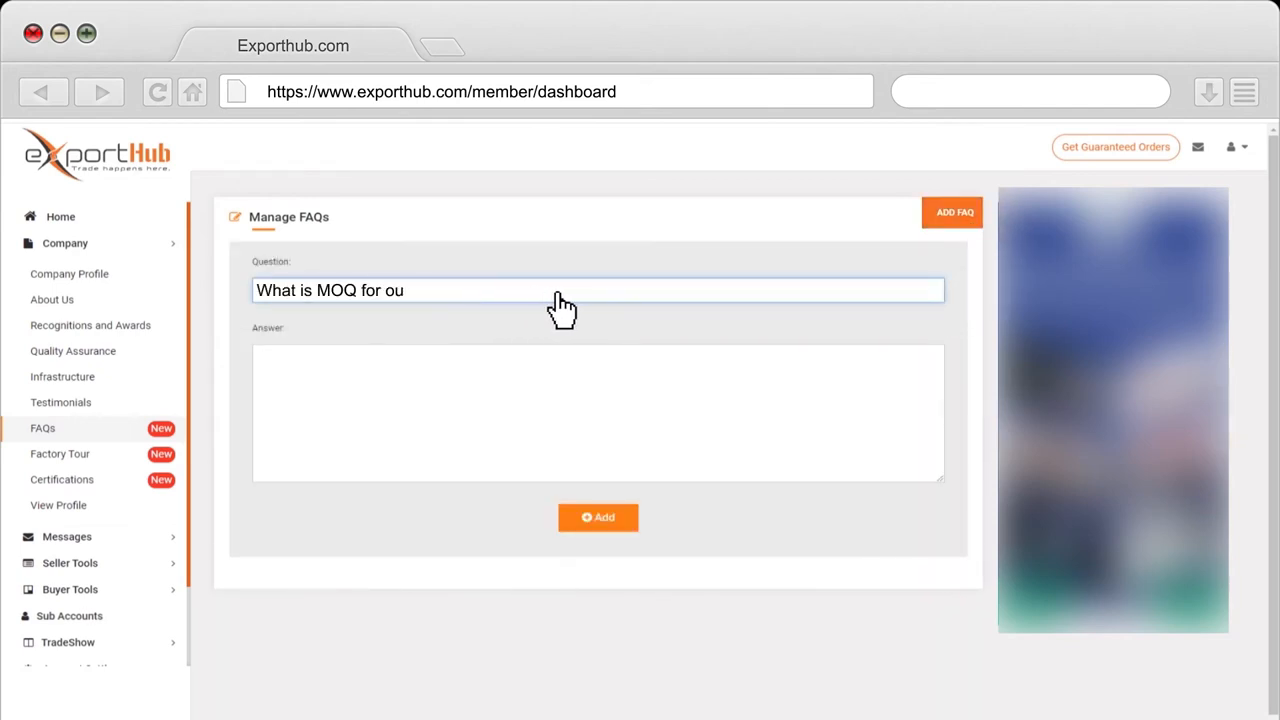
text(The Minimum Order Quantity is 10MT fo)
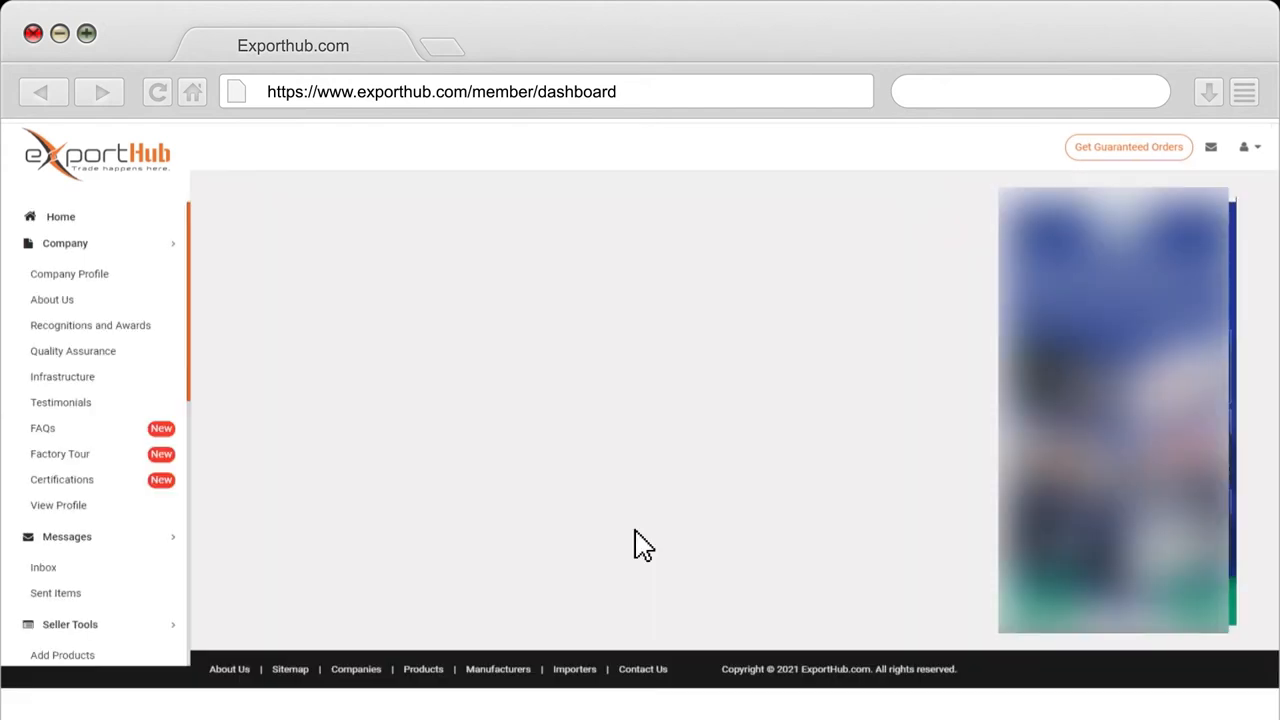
- Return to the dashboard Home and expand the Company submenu again
click(42, 428)
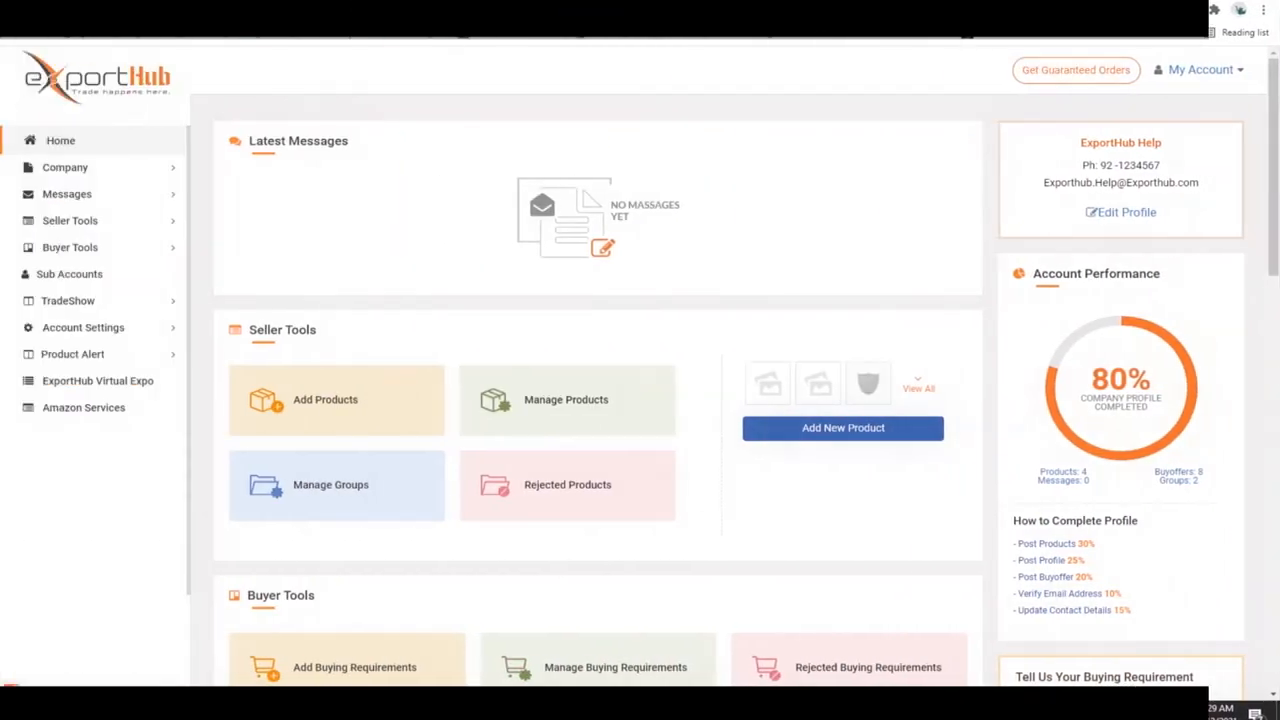
click(64, 167)
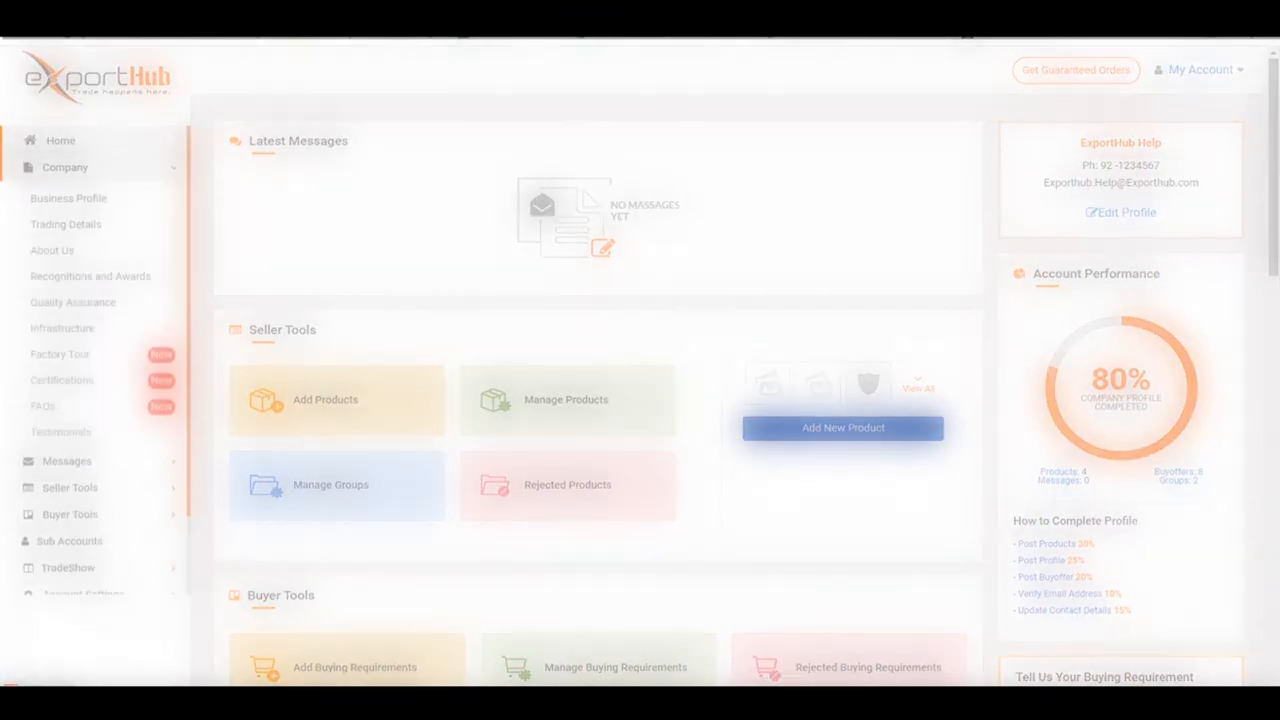